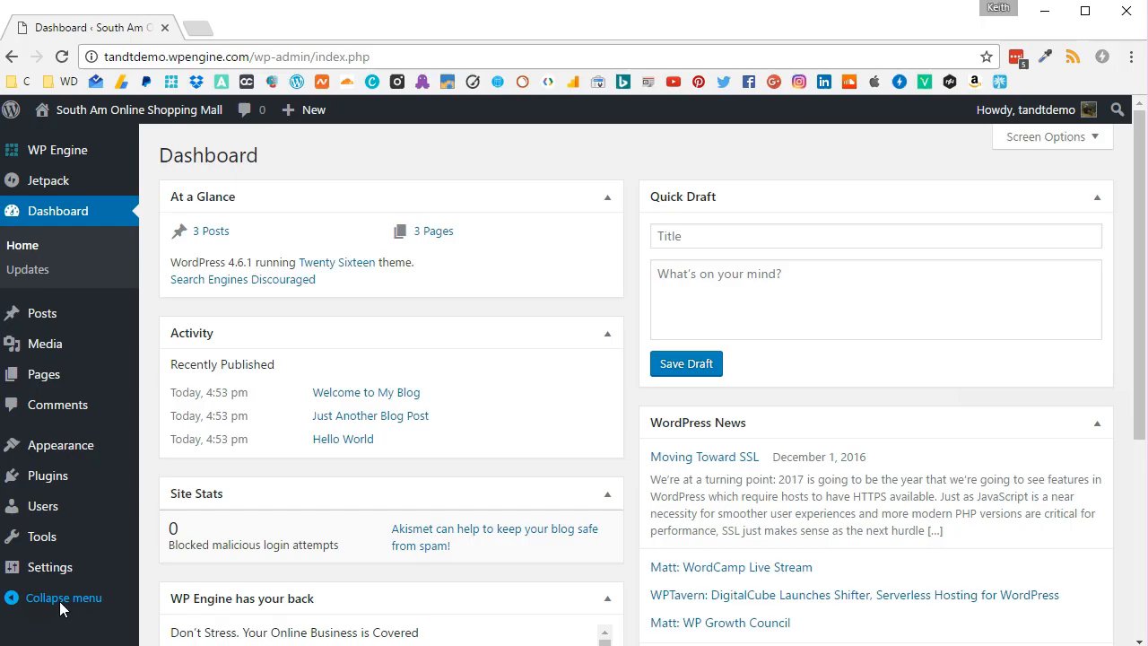
mouse_move(43, 374)
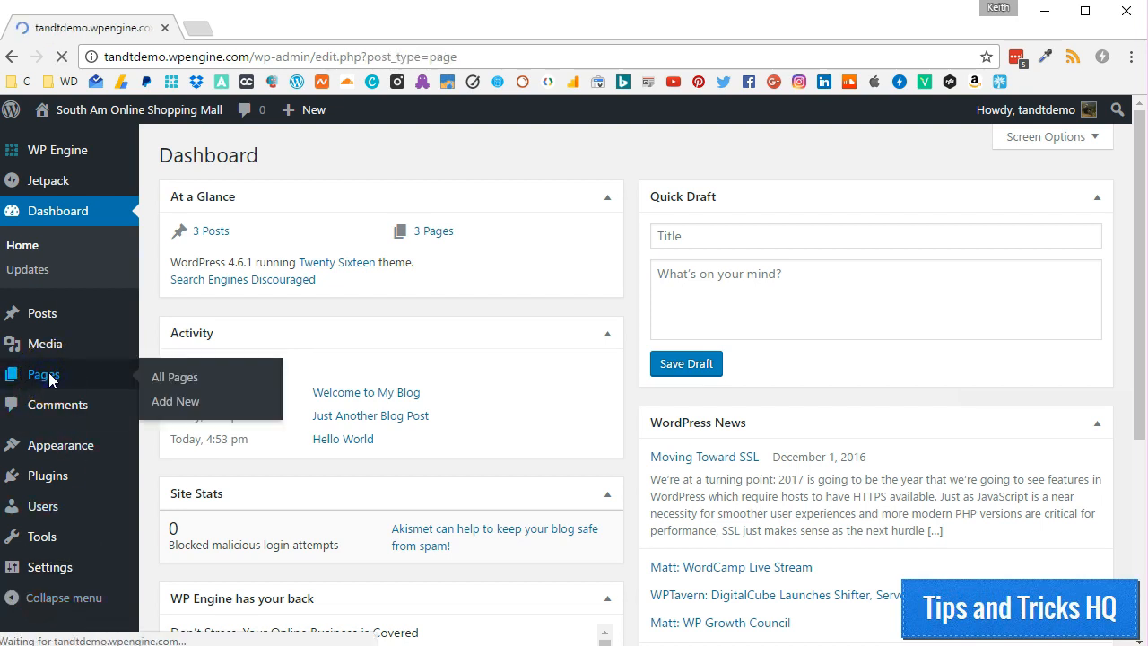
- Open the All Pages list from the Pages menu
left_click(173, 377)
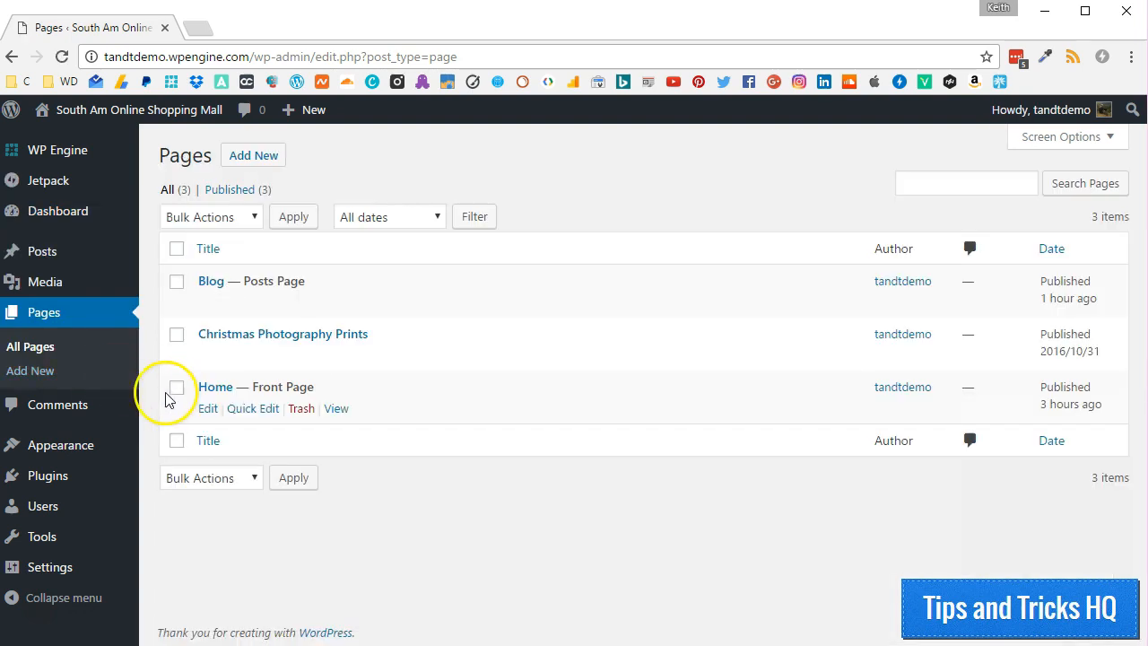
- Edit the Home page and format its body sentence as Heading 6
left_click(207, 408)
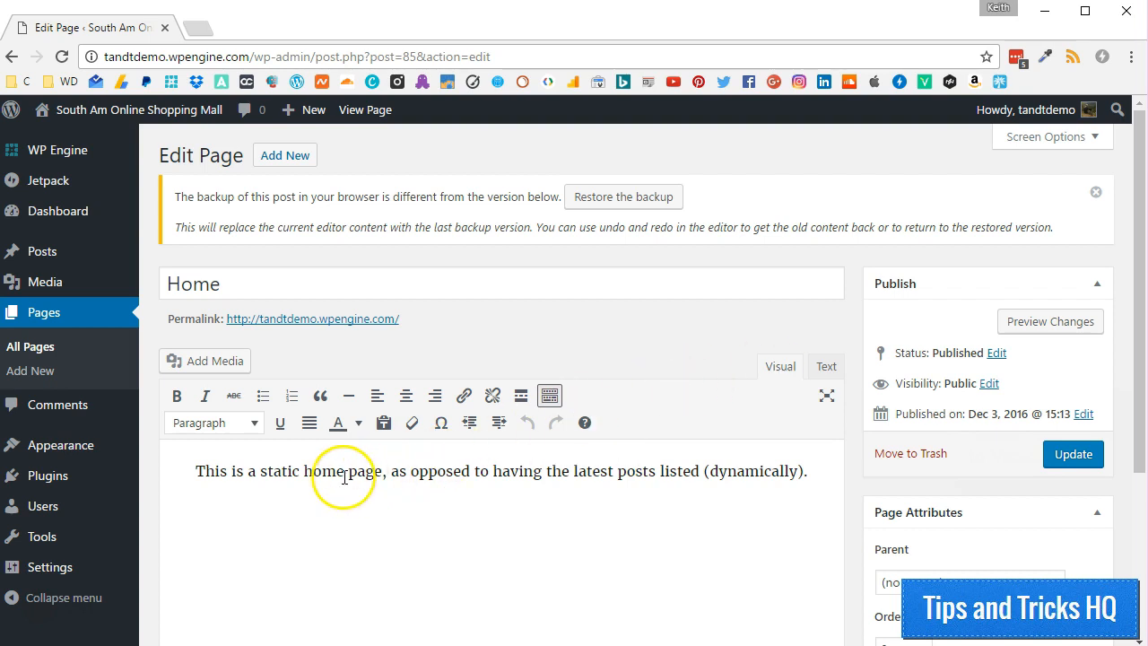
left_click(341, 470)
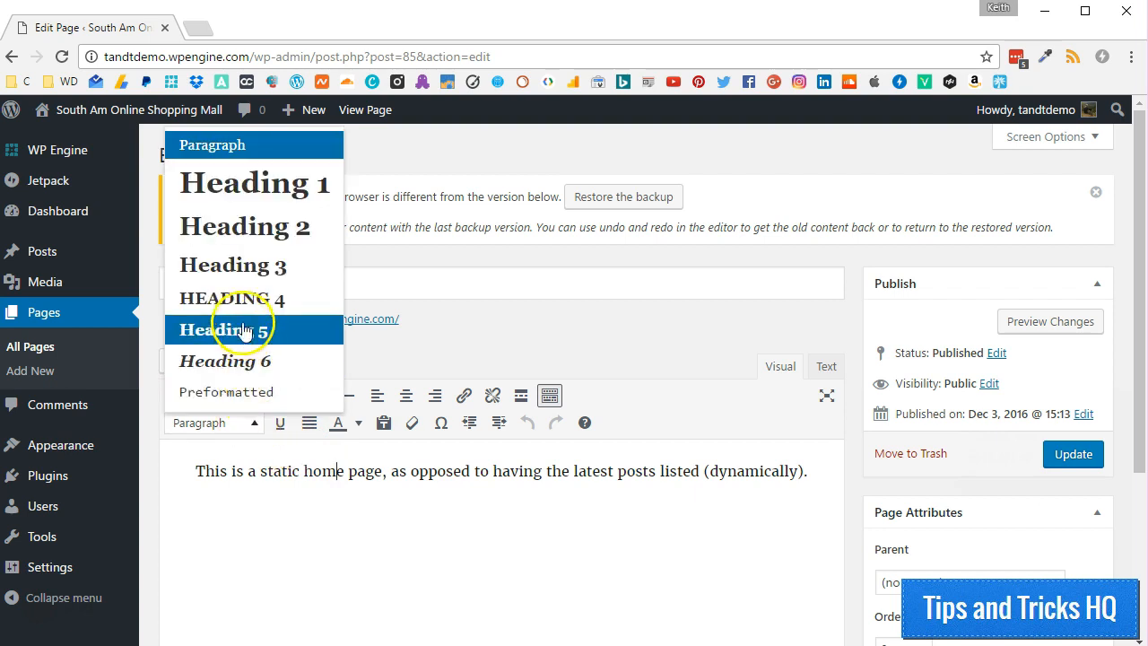
mouse_move(238, 361)
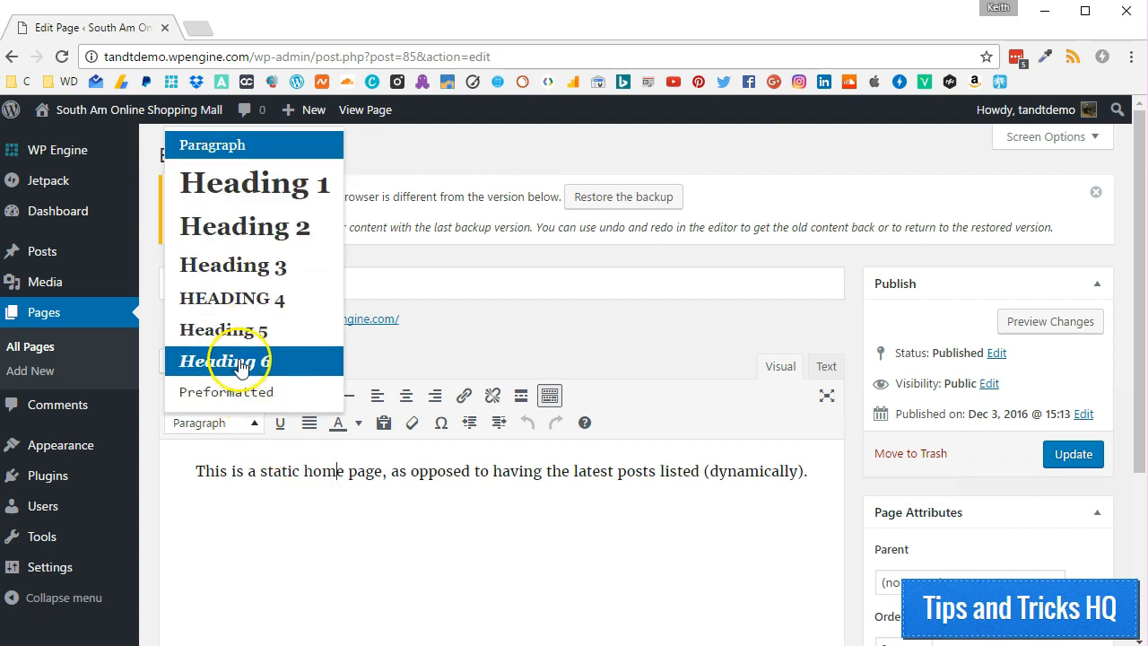
left_click(223, 362)
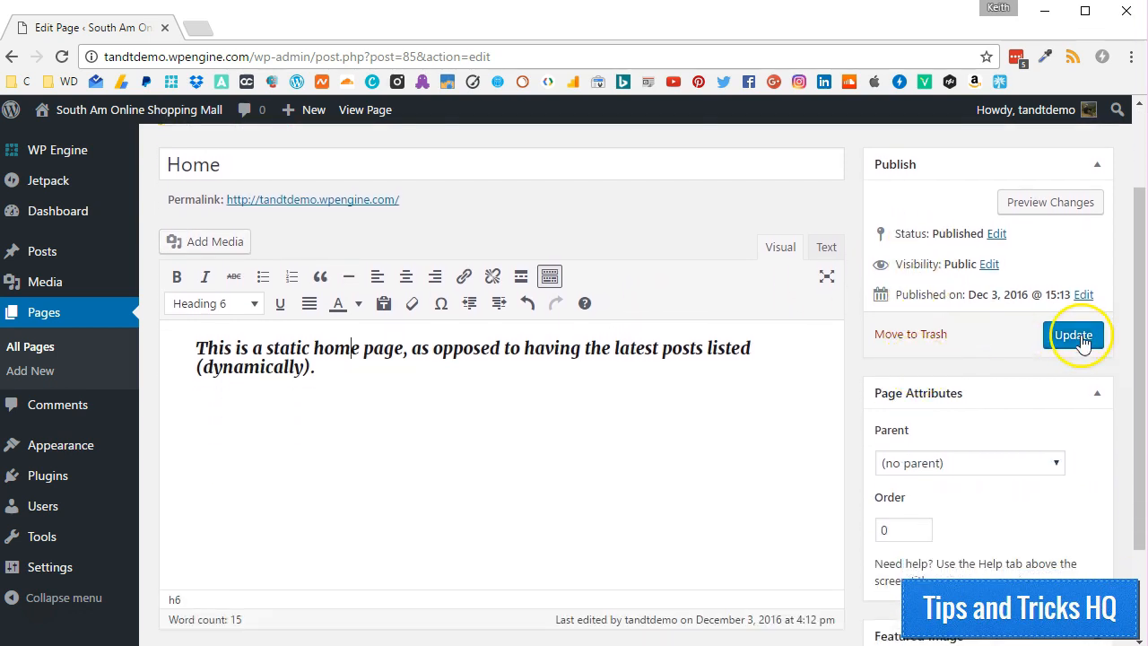
- Update the Home page, then open Jetpack's Features & Pricing page
left_click(1073, 334)
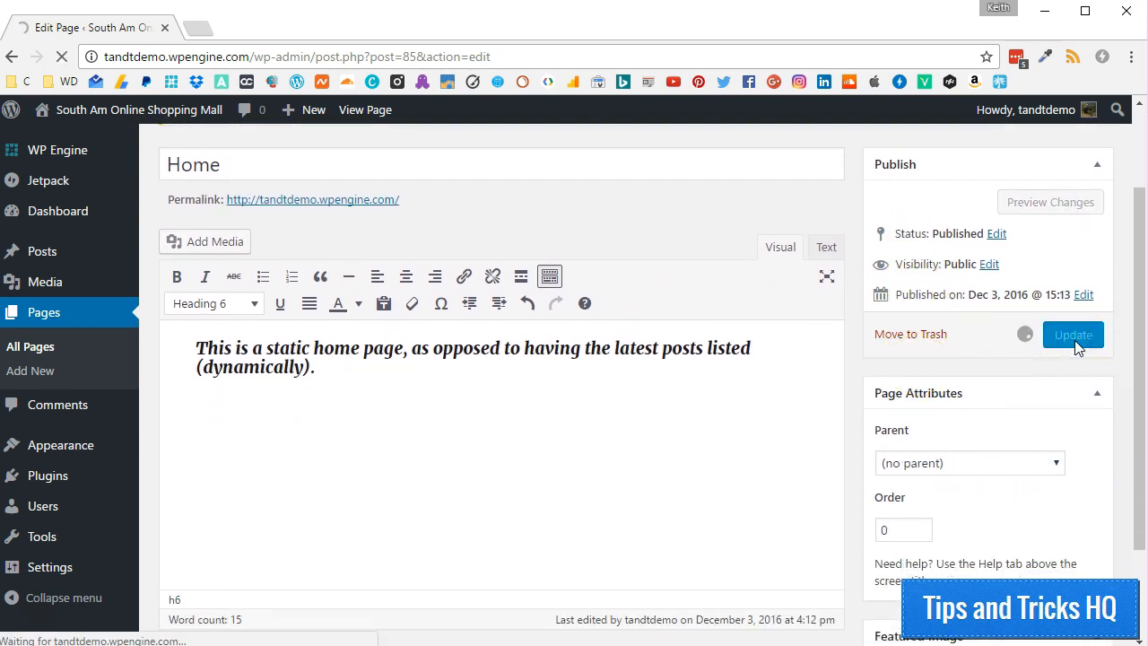
left_click(1073, 334)
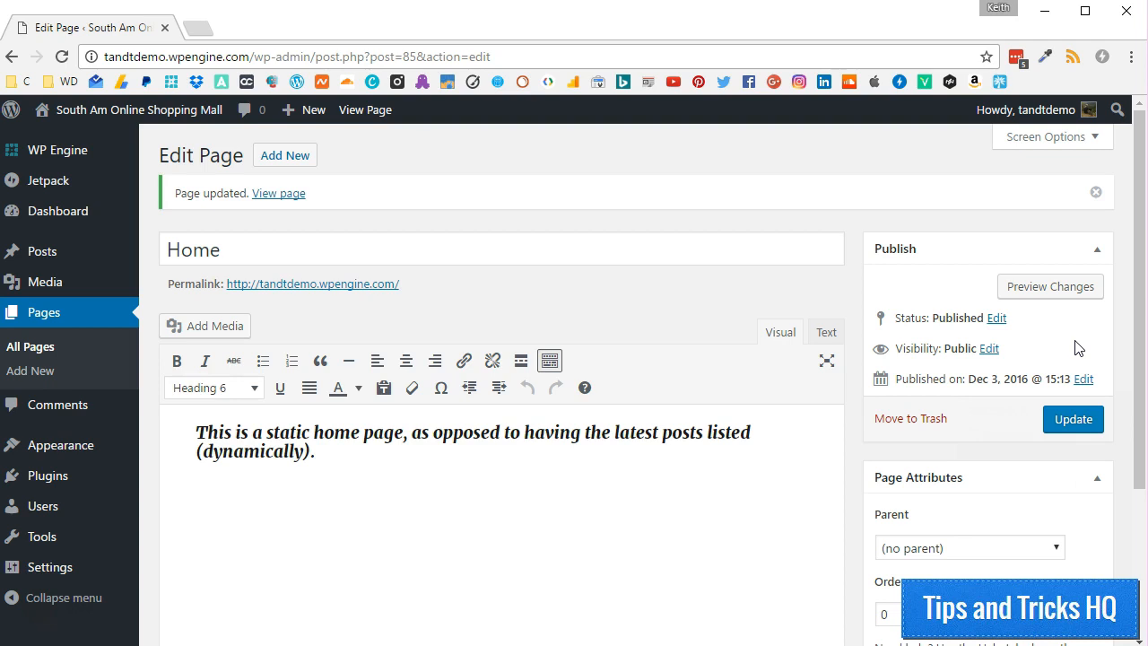
mouse_move(405, 360)
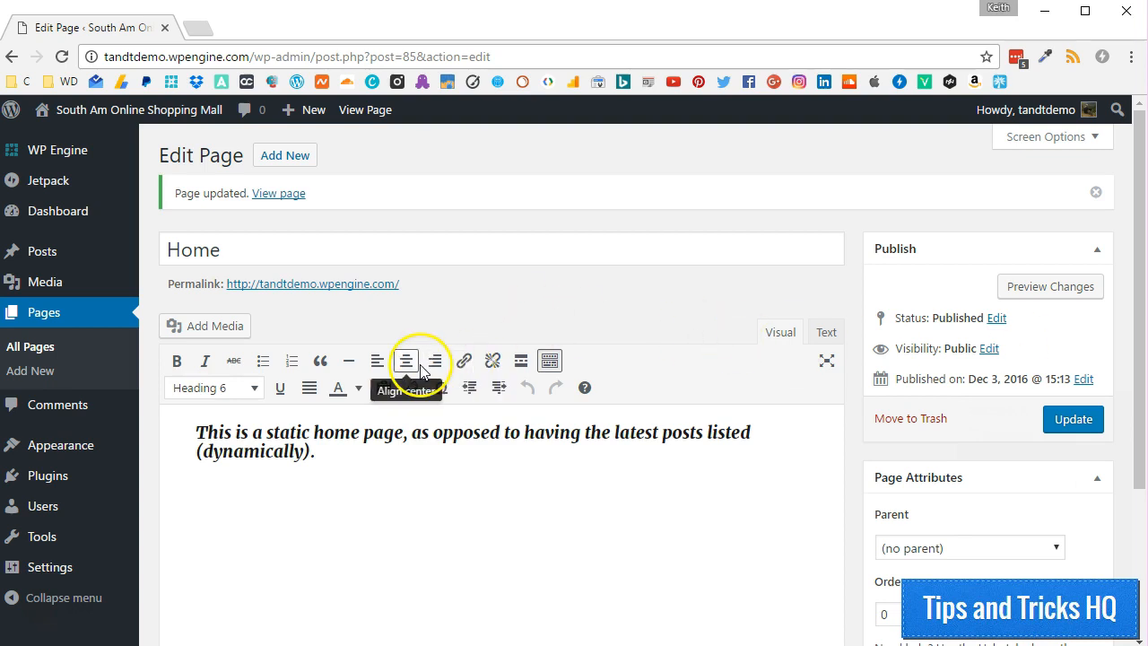
left_click(214, 387)
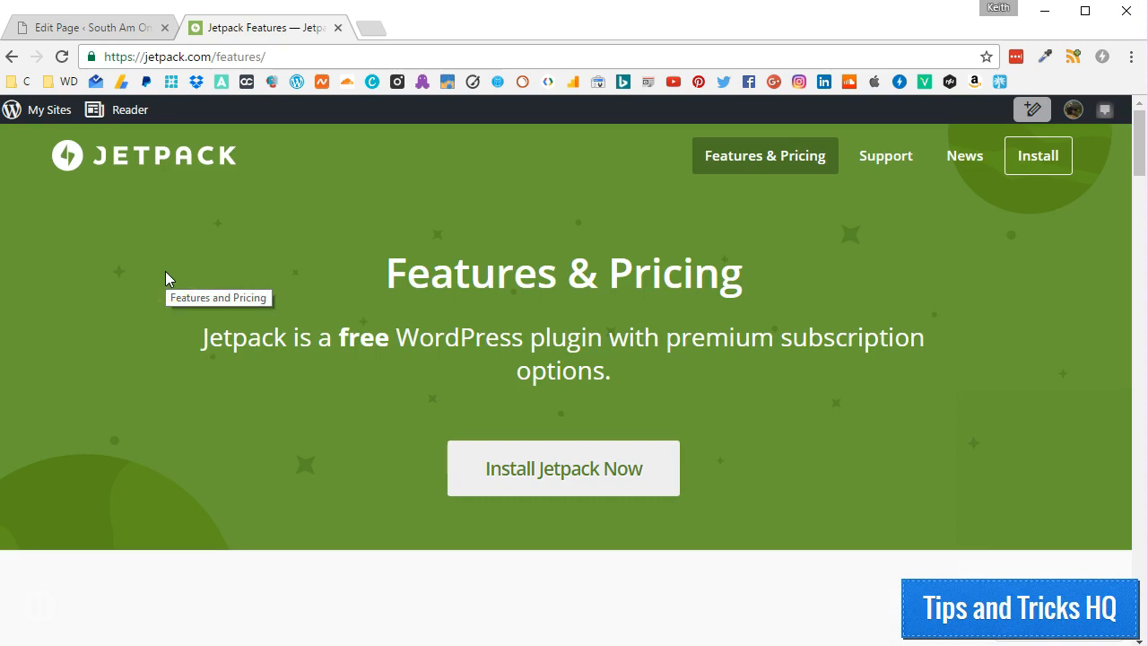
- Scroll to Content Creation and highlight the Easy CSS editing feature
scroll("down", 3)
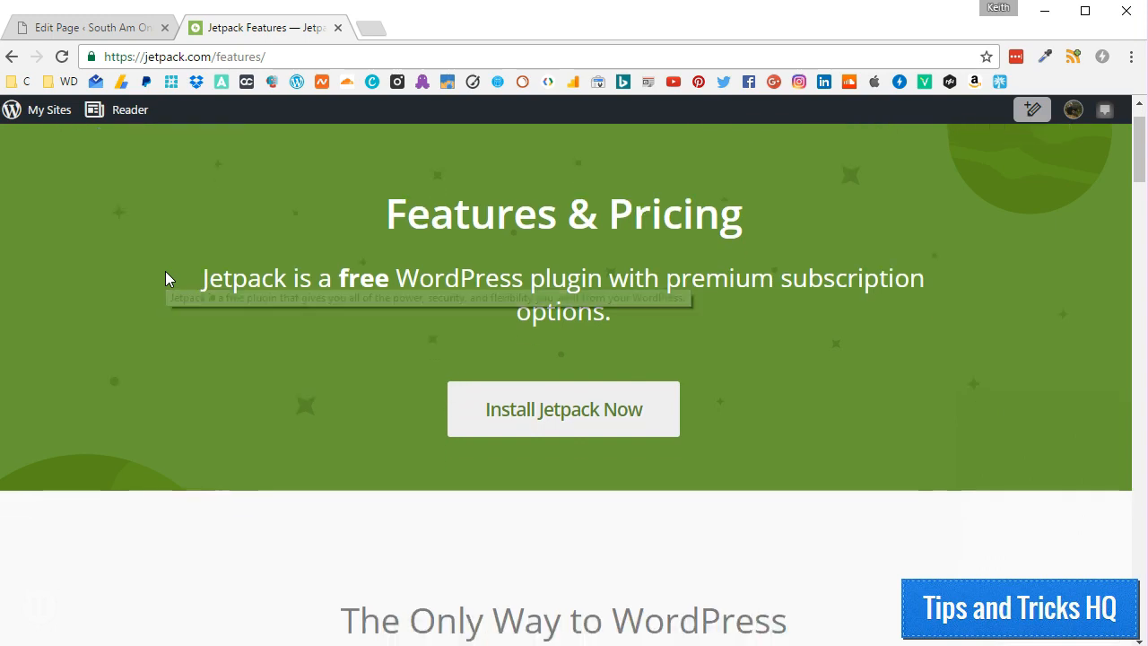
scroll("down", 3)
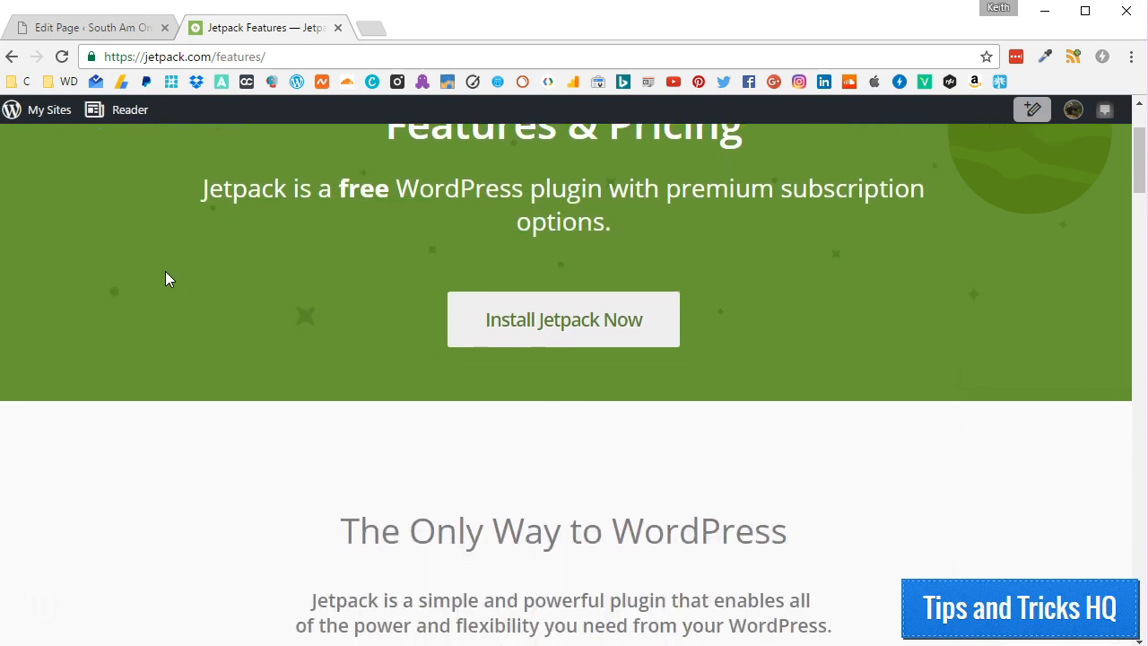
scroll("down", 3)
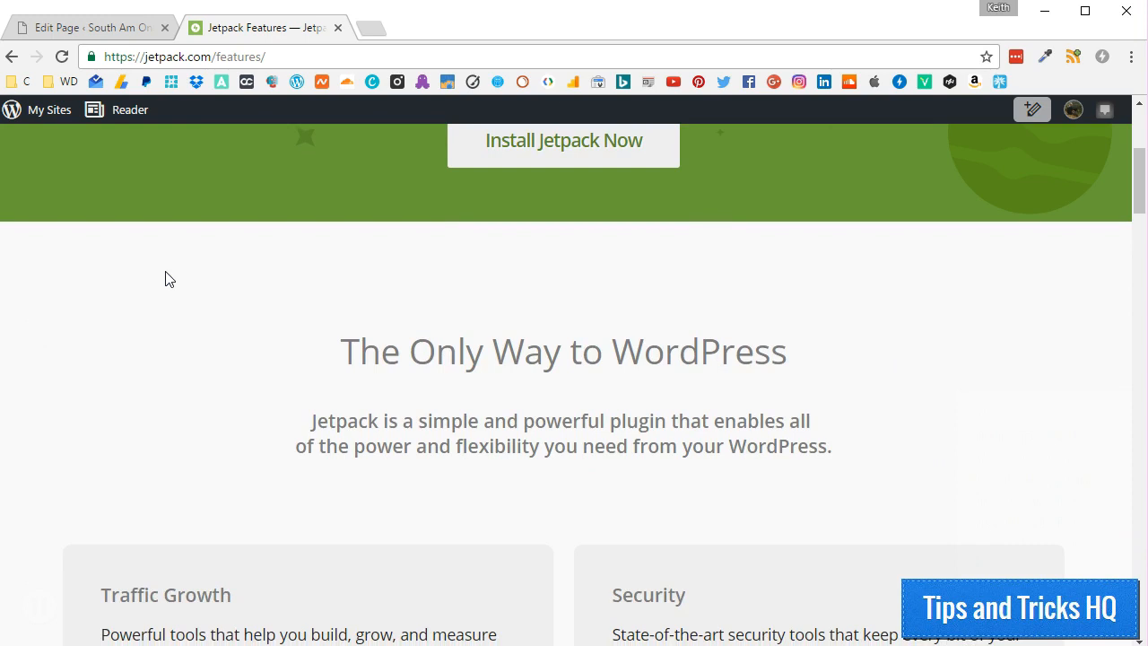
scroll("down", 3)
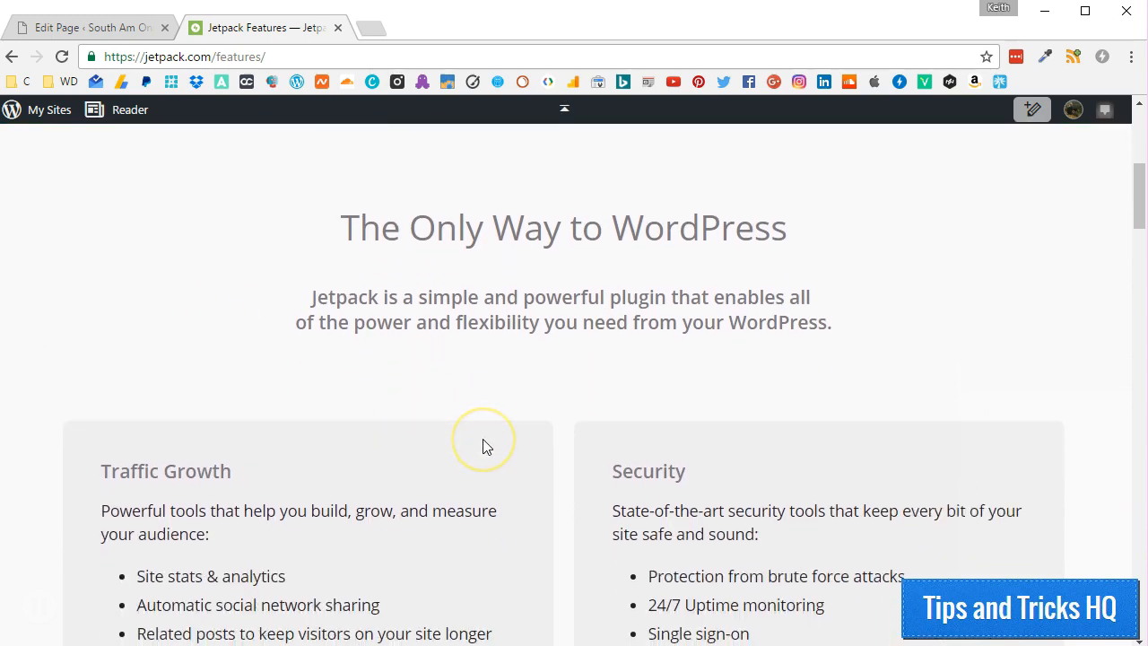
scroll("down", 3)
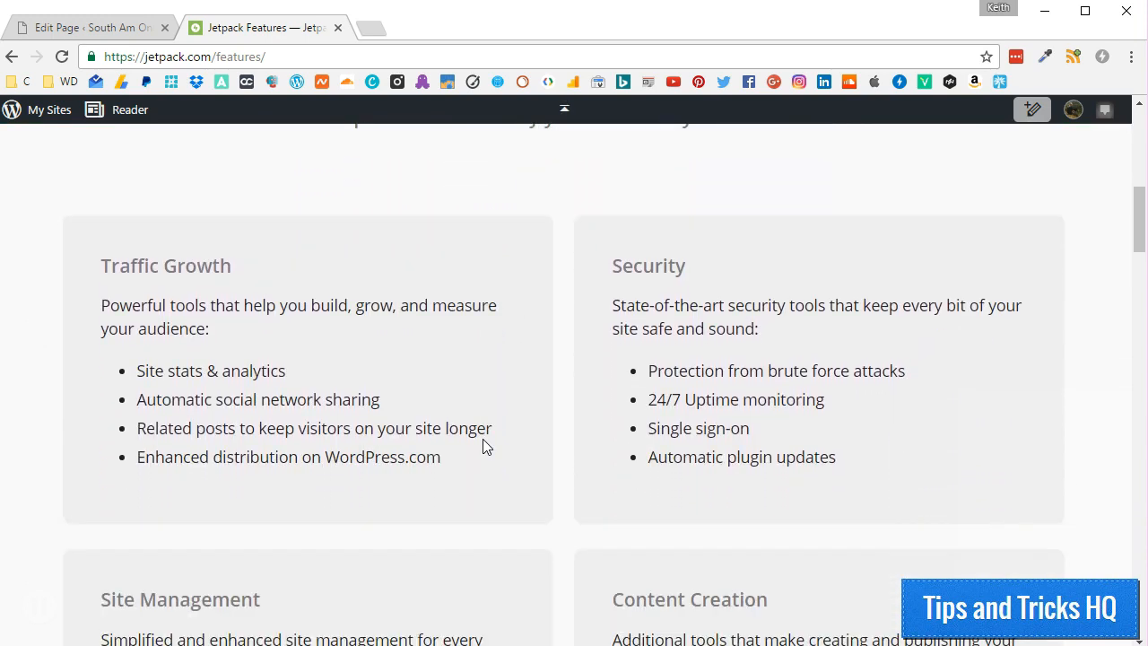
scroll("down", 3)
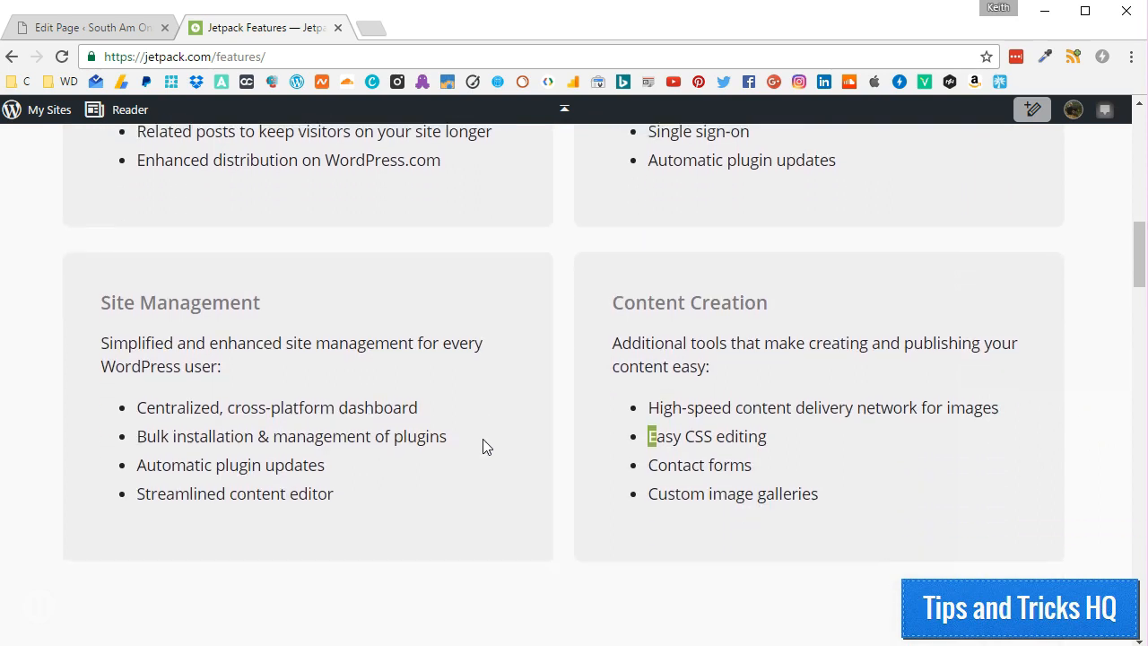
scroll("down", 3)
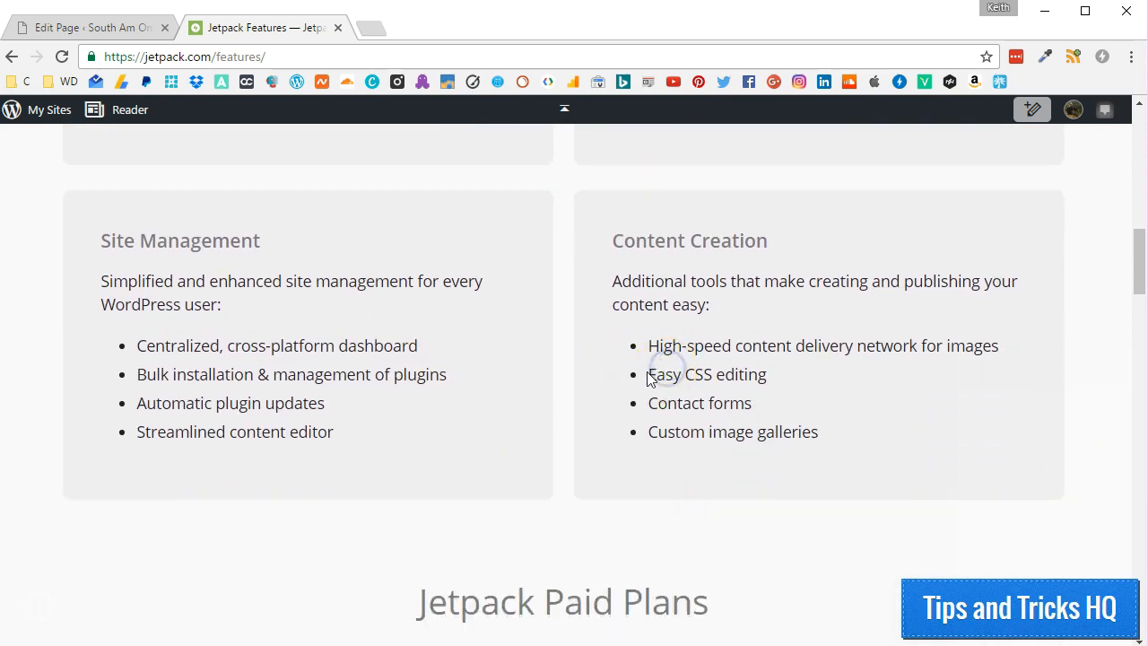
double_click(705, 374)
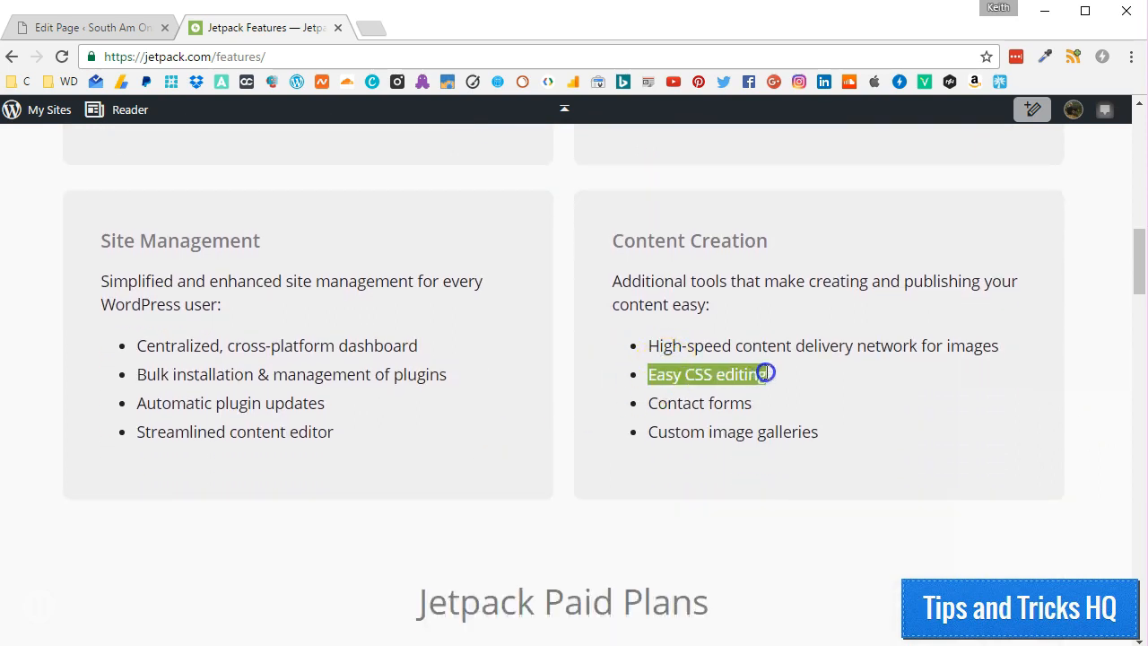
mouse_move(529, 398)
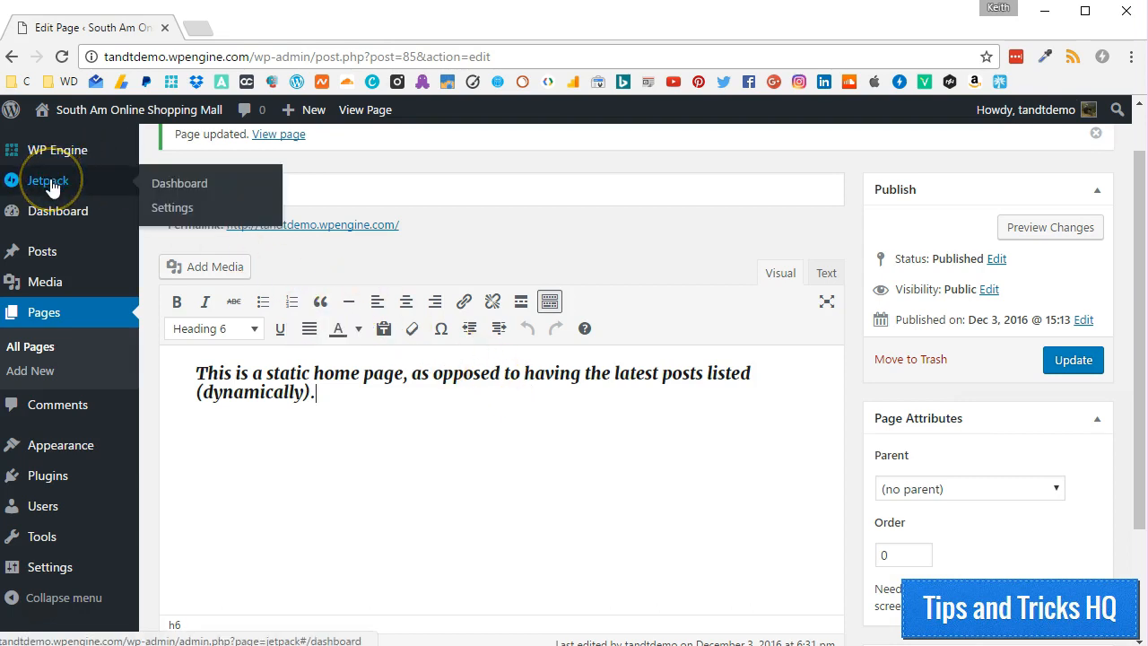
mouse_move(51, 185)
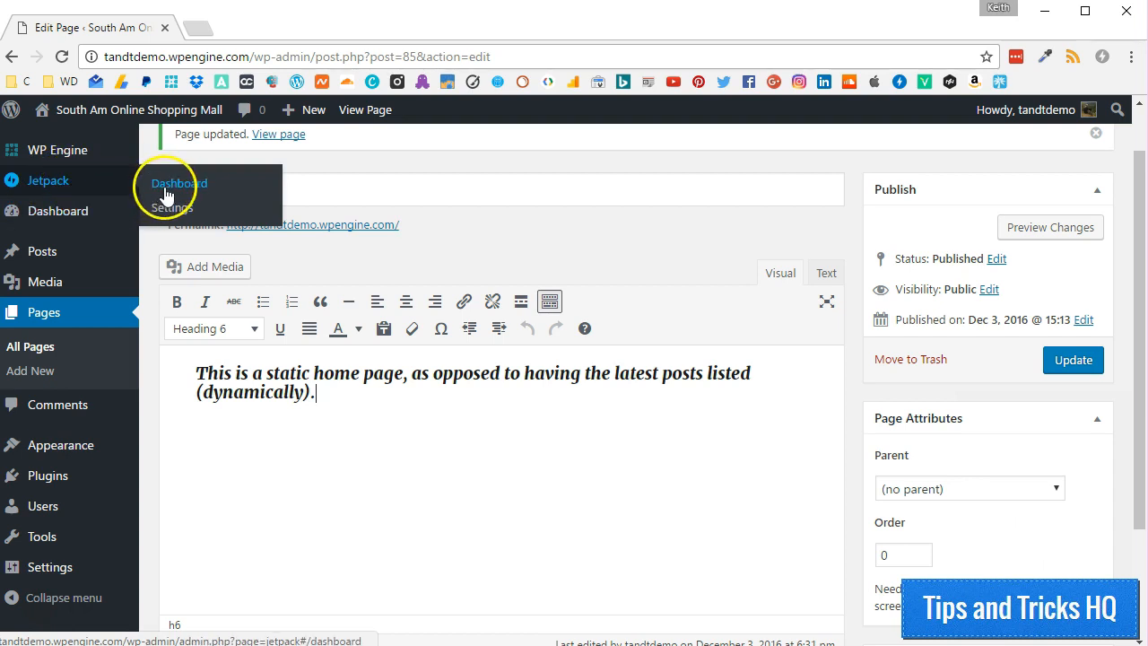
mouse_move(171, 207)
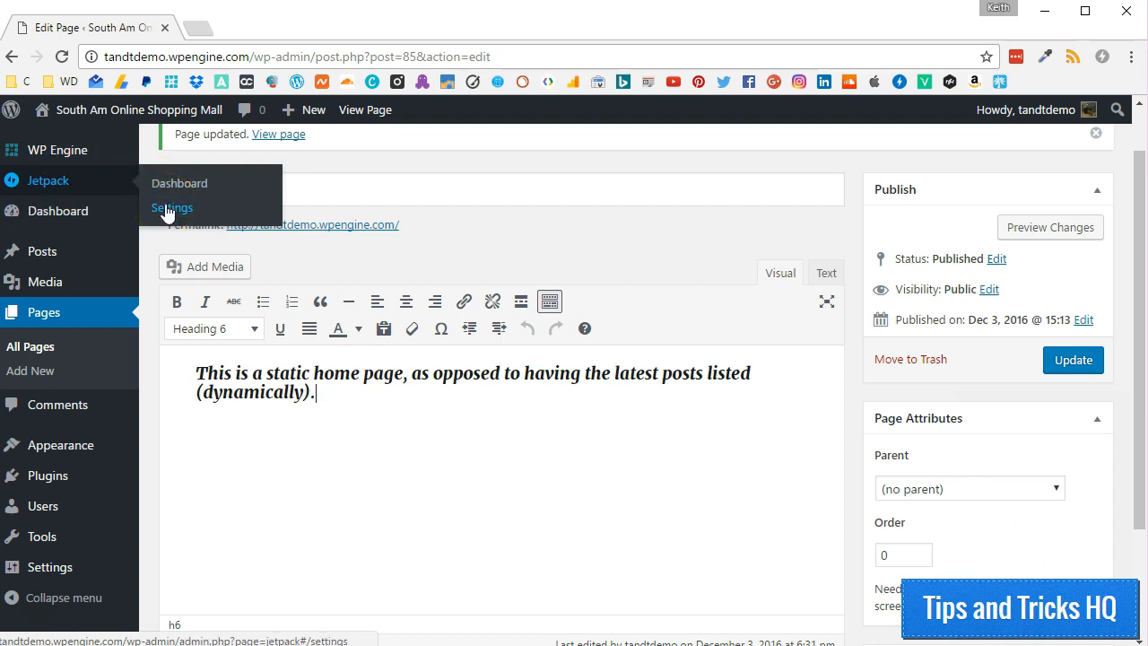
- Open Jetpack Settings on the Appearance tab listing Tiled Galleries, Photon and Carousel
left_click(171, 208)
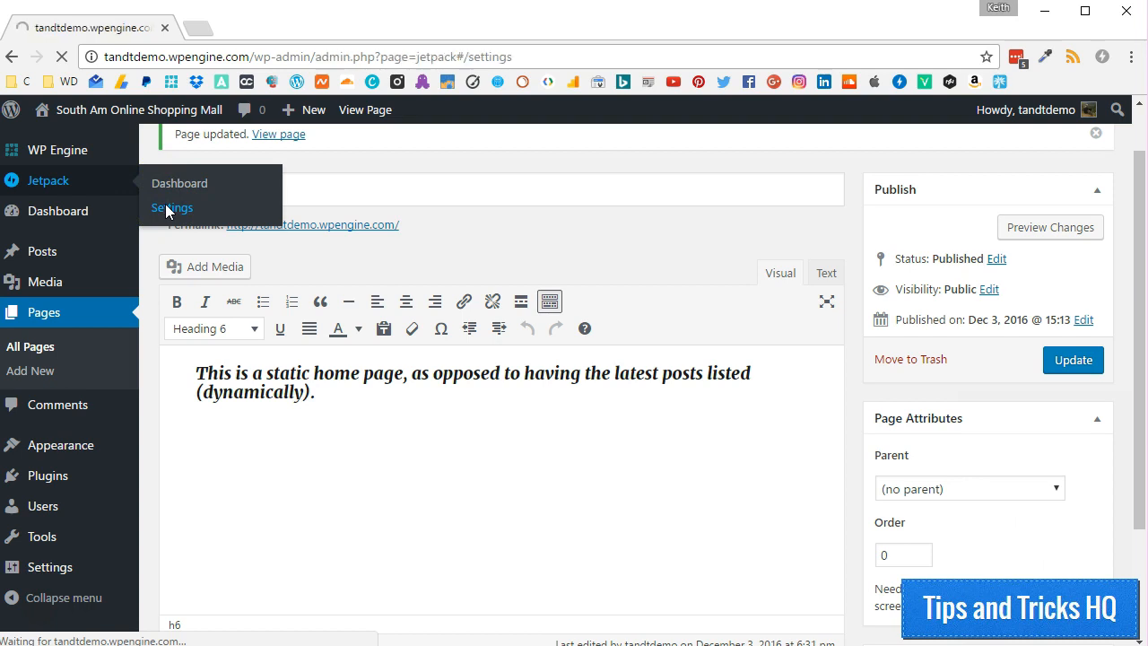
left_click(171, 207)
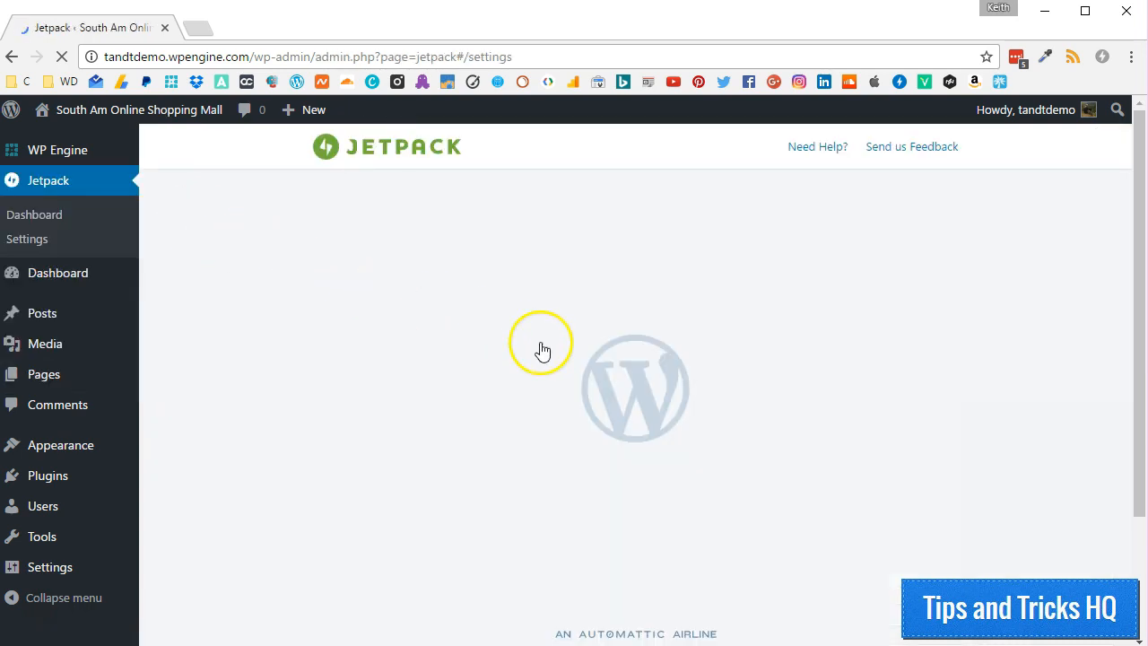
mouse_move(574, 319)
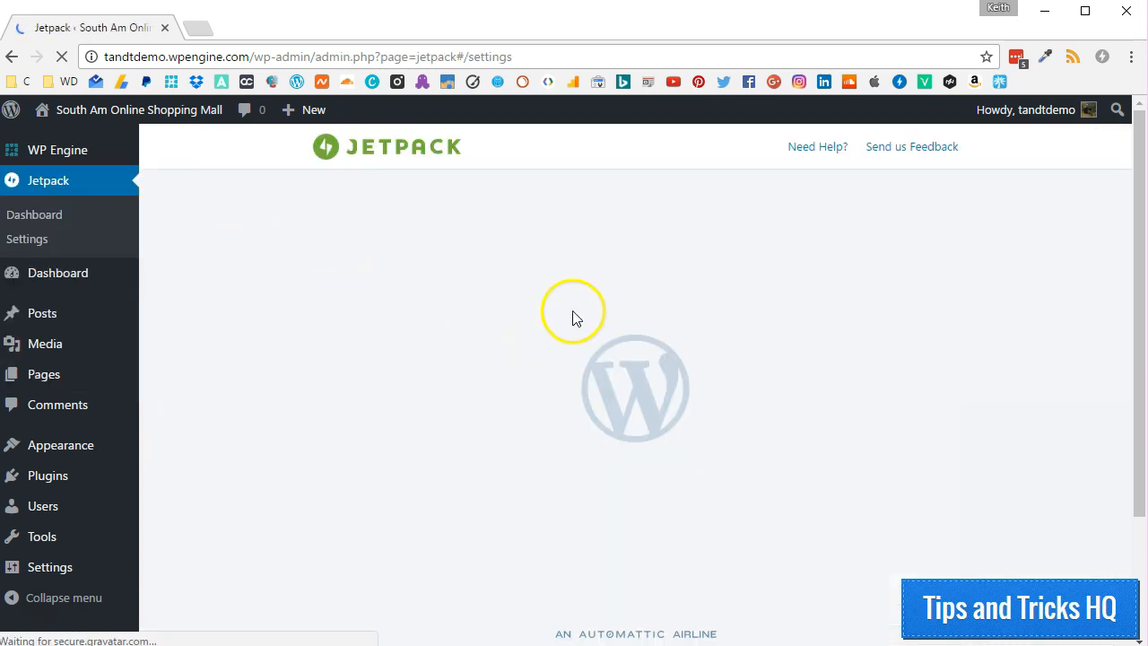
left_click(601, 212)
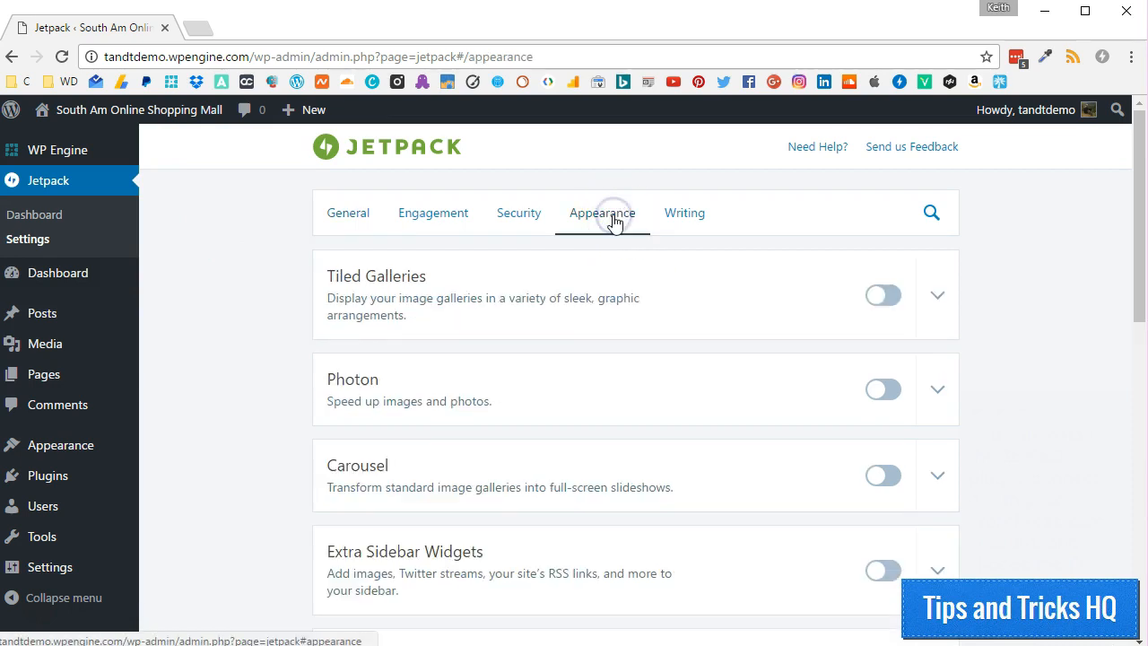
- Toggle the Custom CSS module off, then reactivate it
scroll("down", 3)
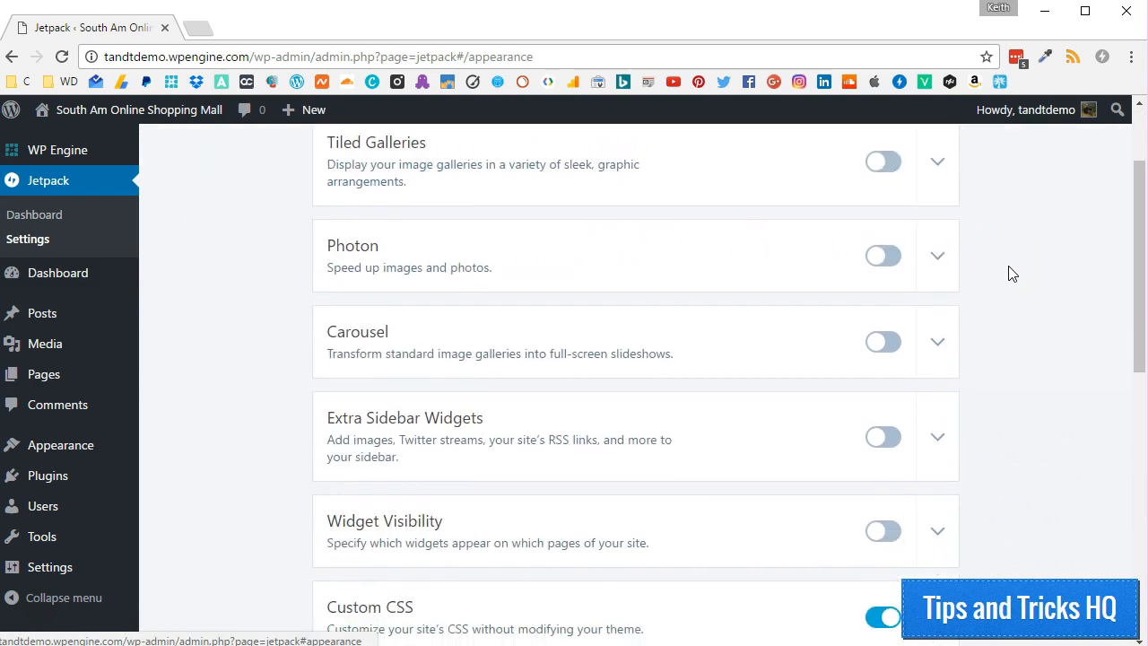
scroll("down", 3)
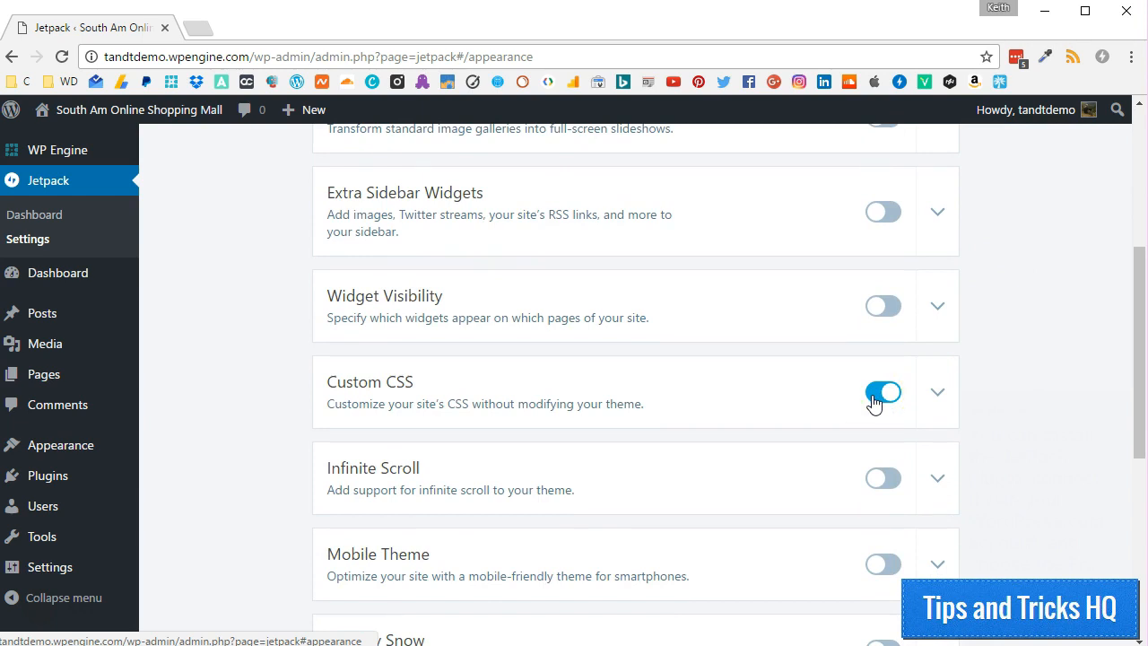
left_click(884, 391)
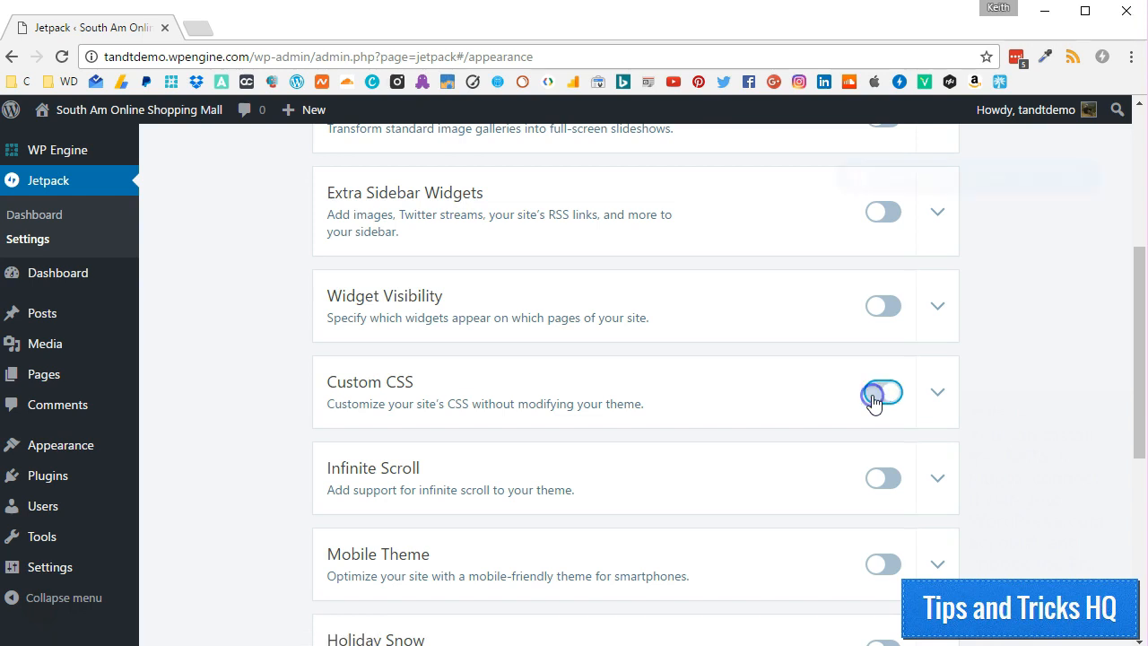
left_click(882, 392)
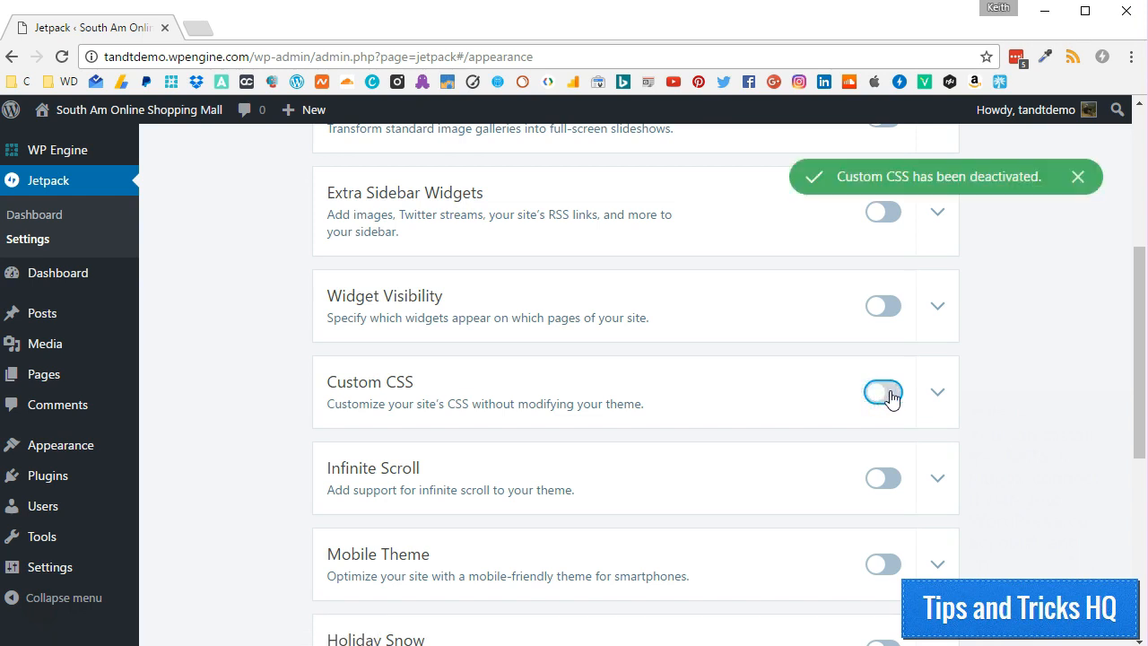
left_click(882, 392)
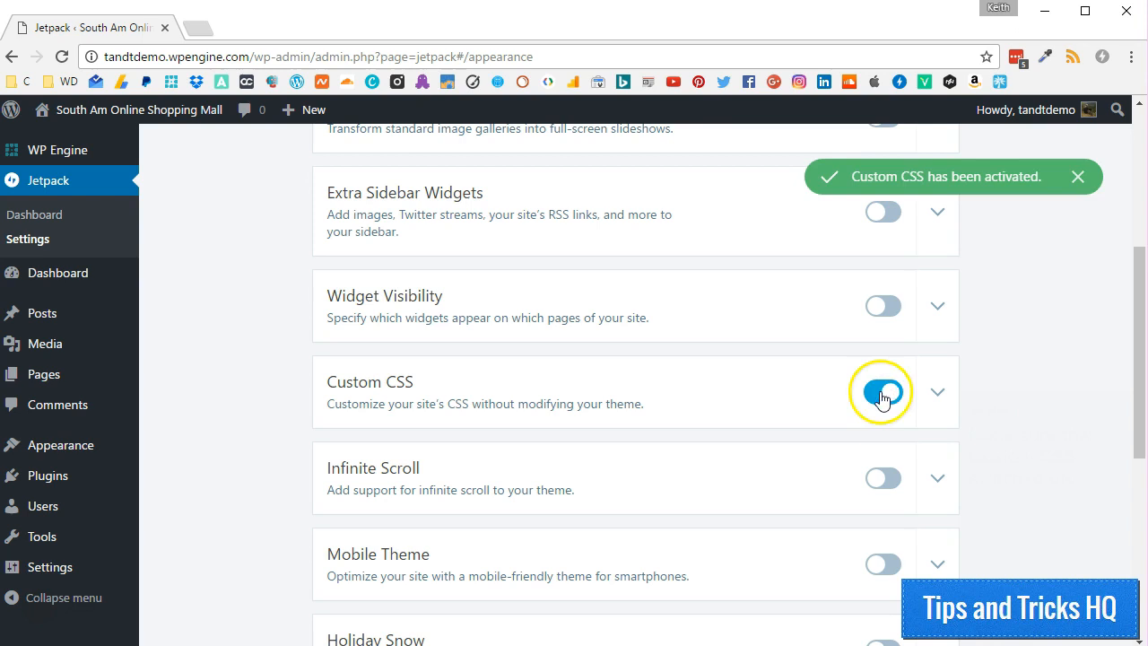
left_click(882, 392)
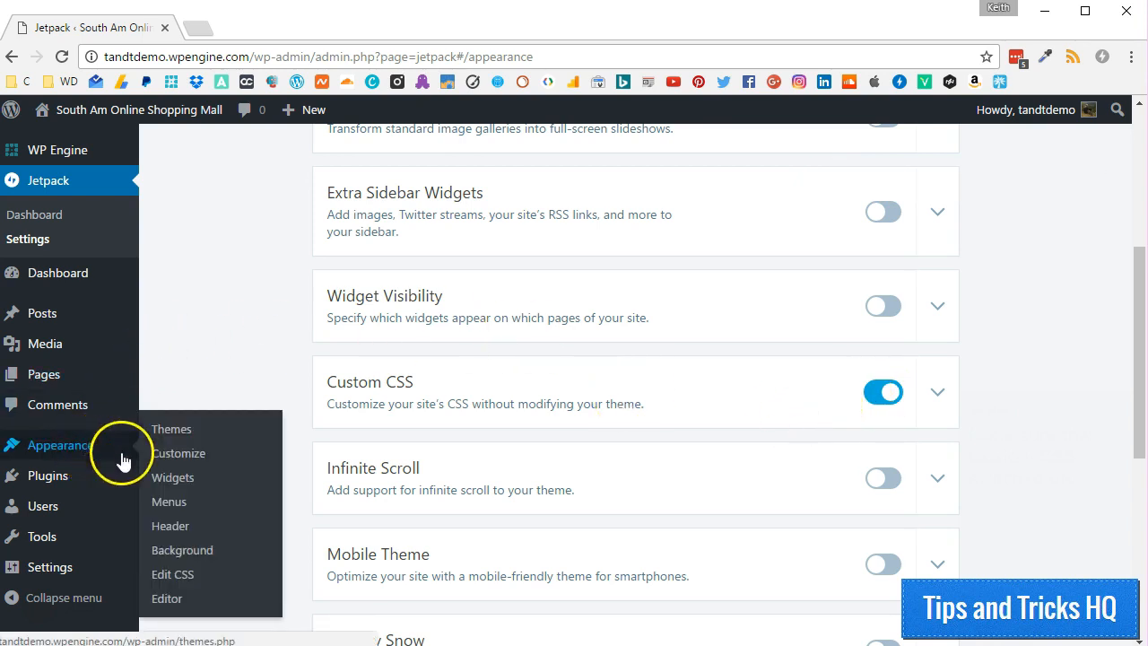
- Open Edit CSS, and open the theme Editor in a separate tab
left_click(172, 574)
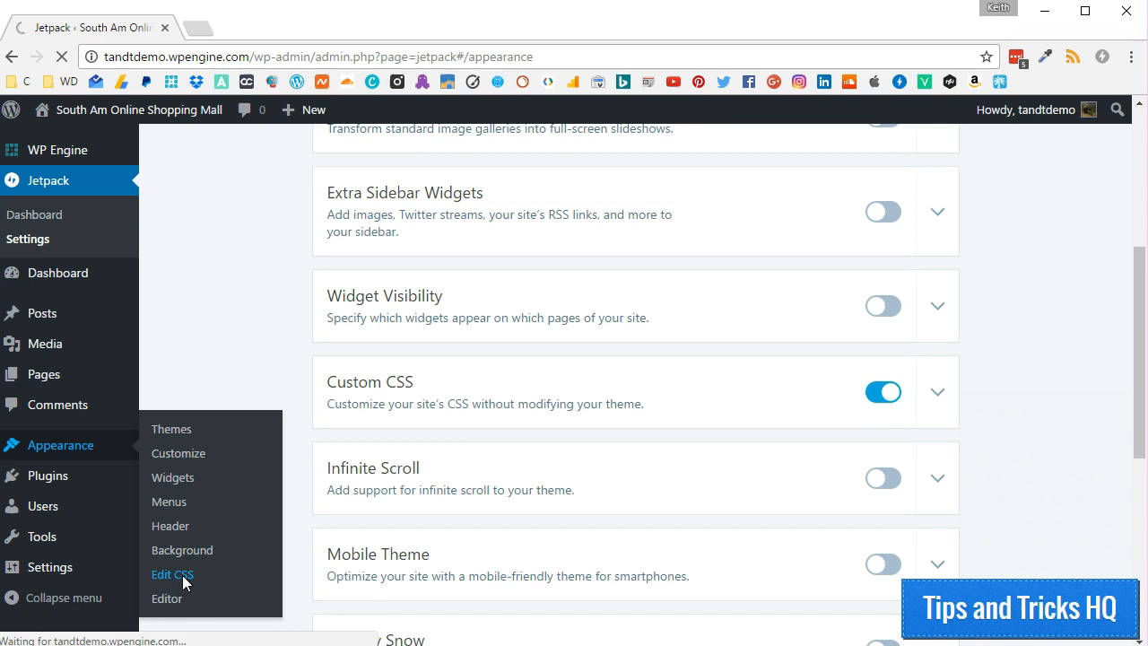
left_click(172, 574)
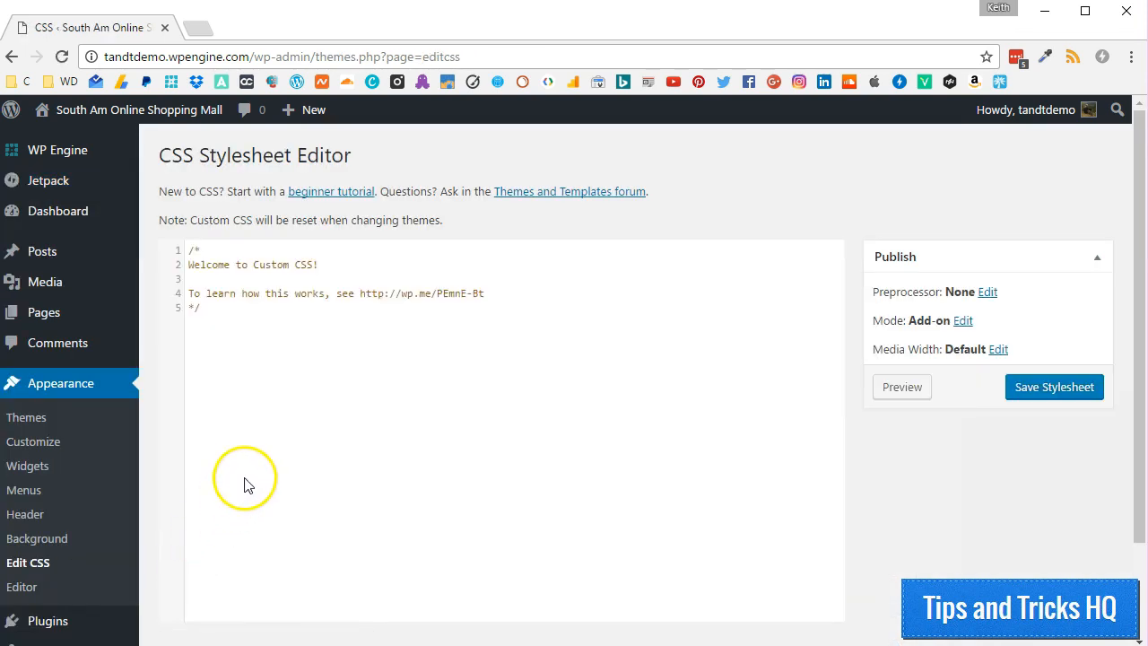
scroll("down", 3)
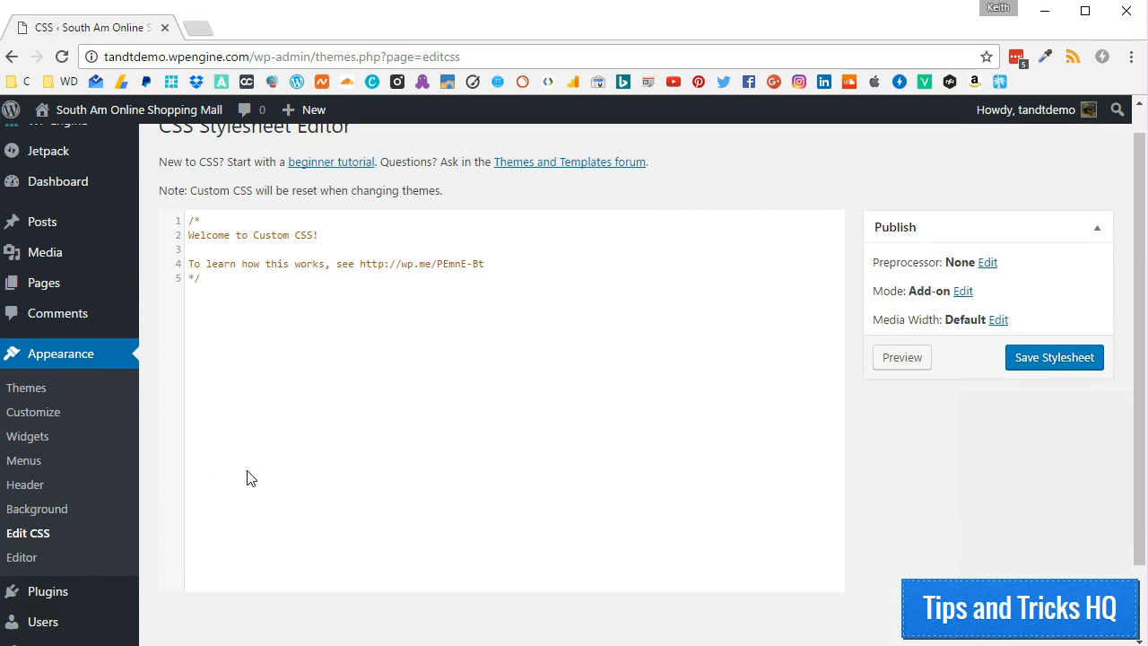
right_click(22, 557)
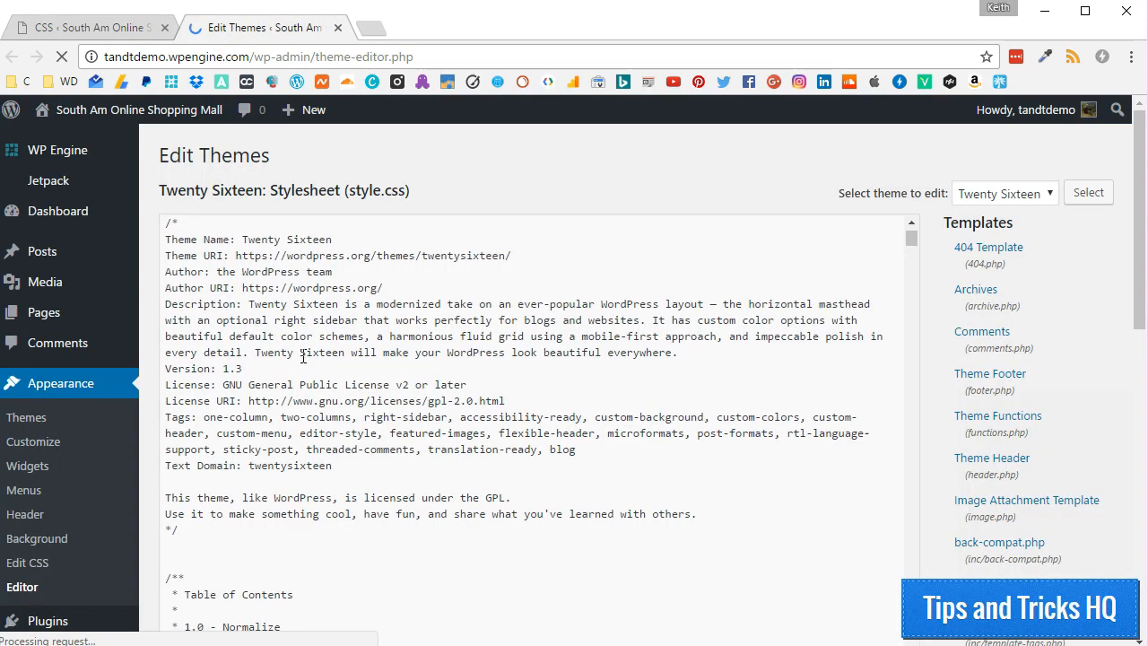
- Scroll through Twenty Sixteen's style.css, then return to the Edit CSS tab
scroll("down", 3)
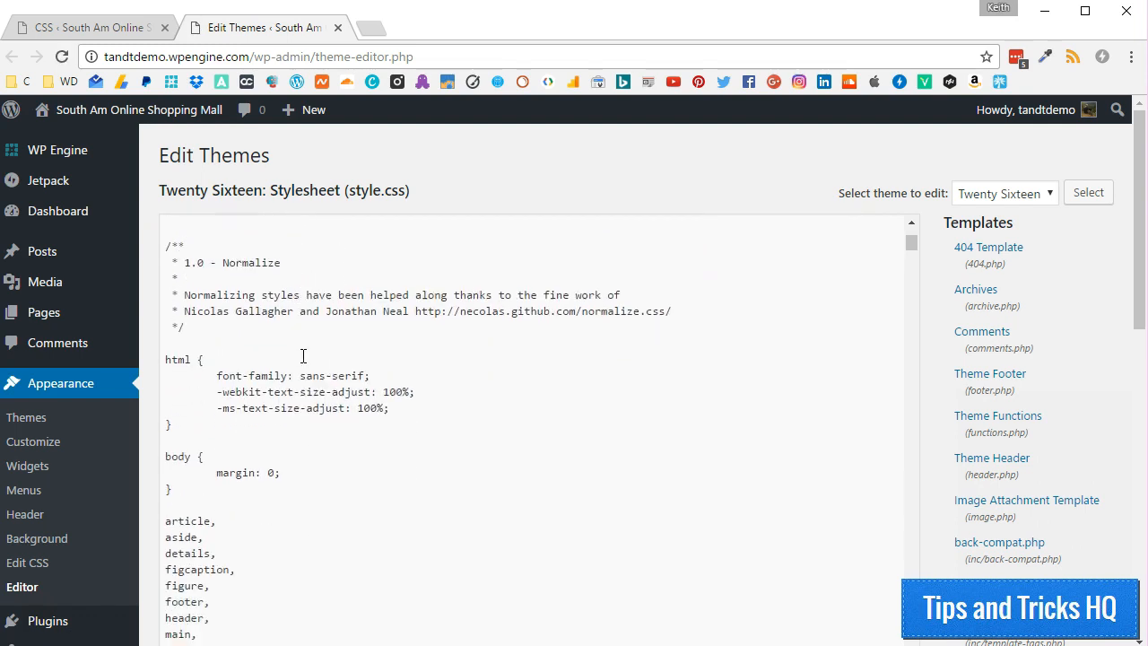
scroll("down", 3)
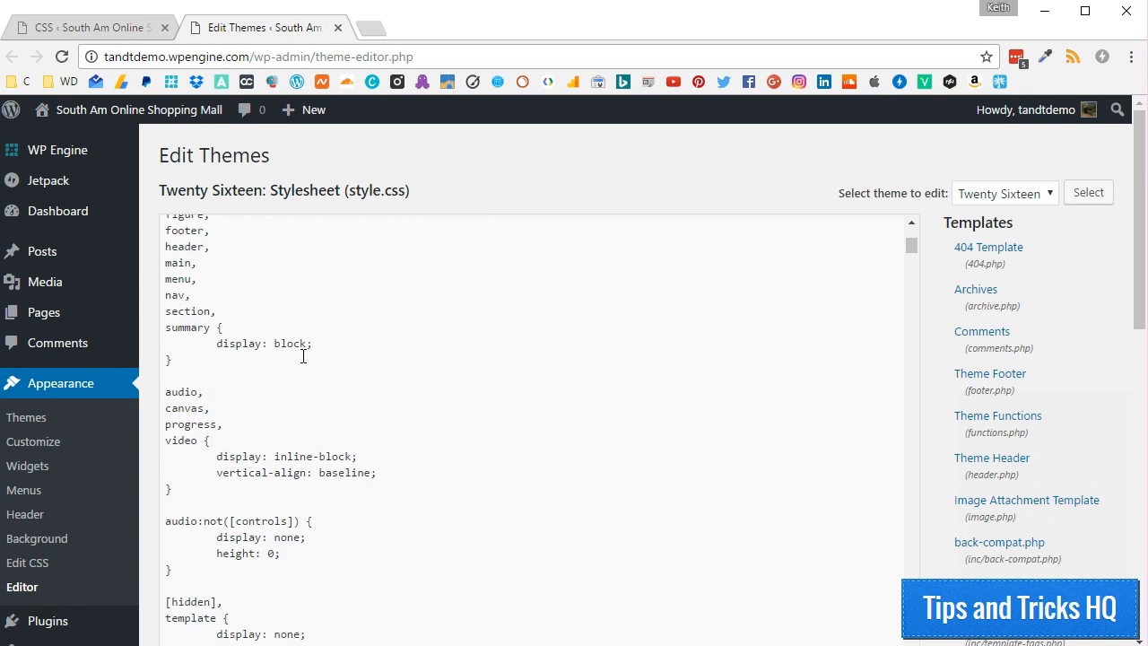
scroll("down", 3)
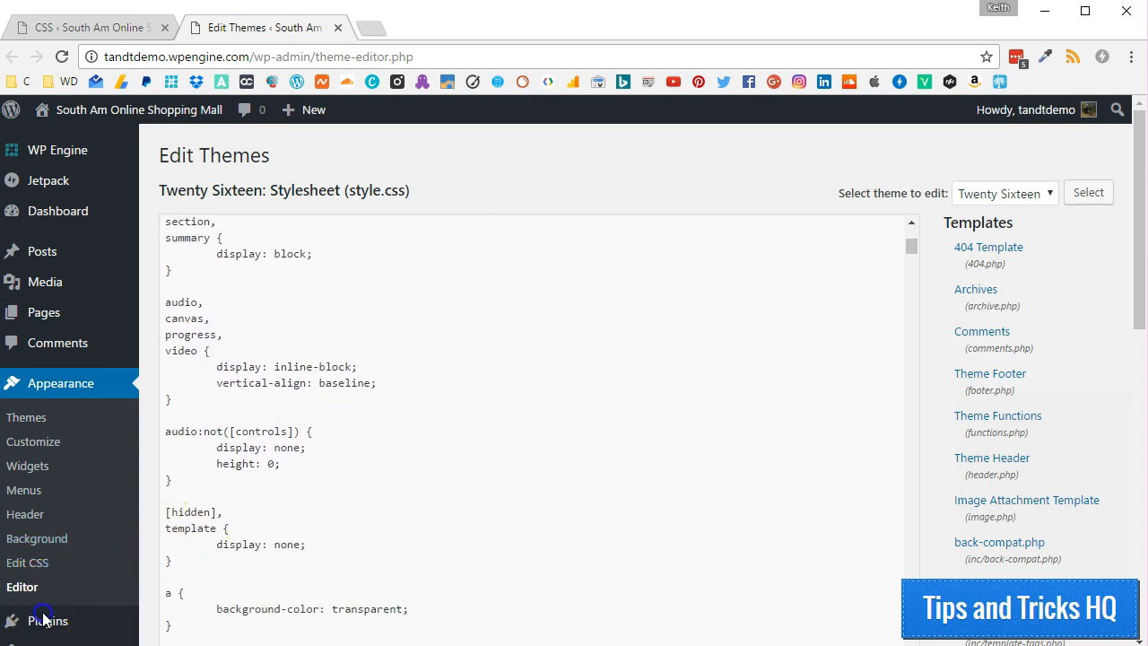
left_click(27, 562)
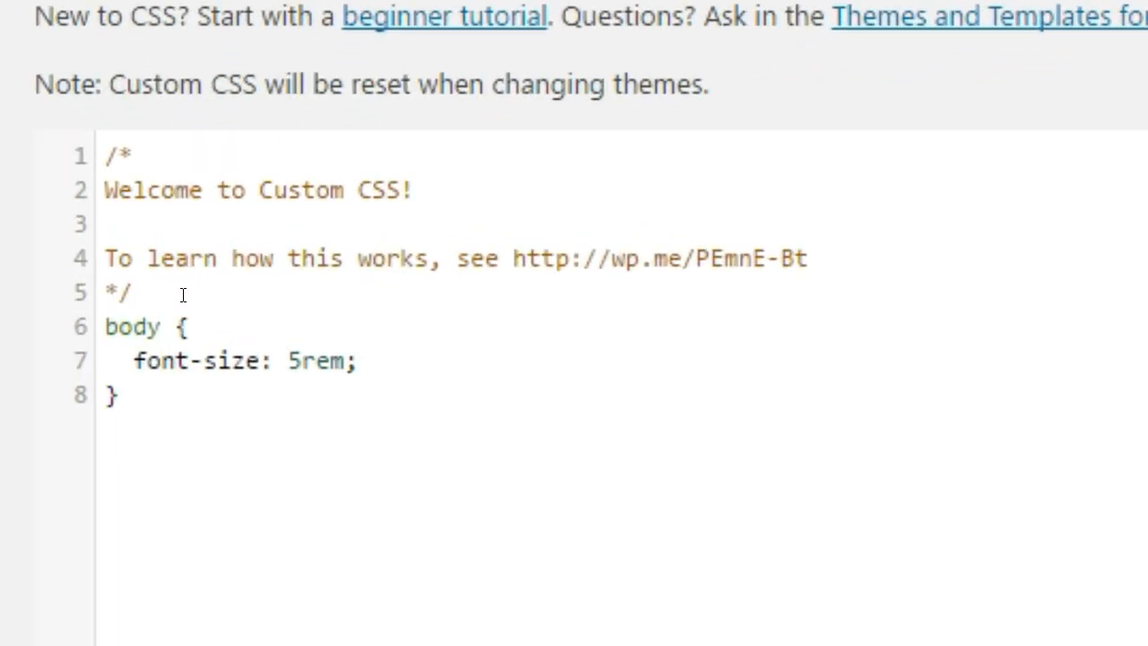
mouse_move(282, 541)
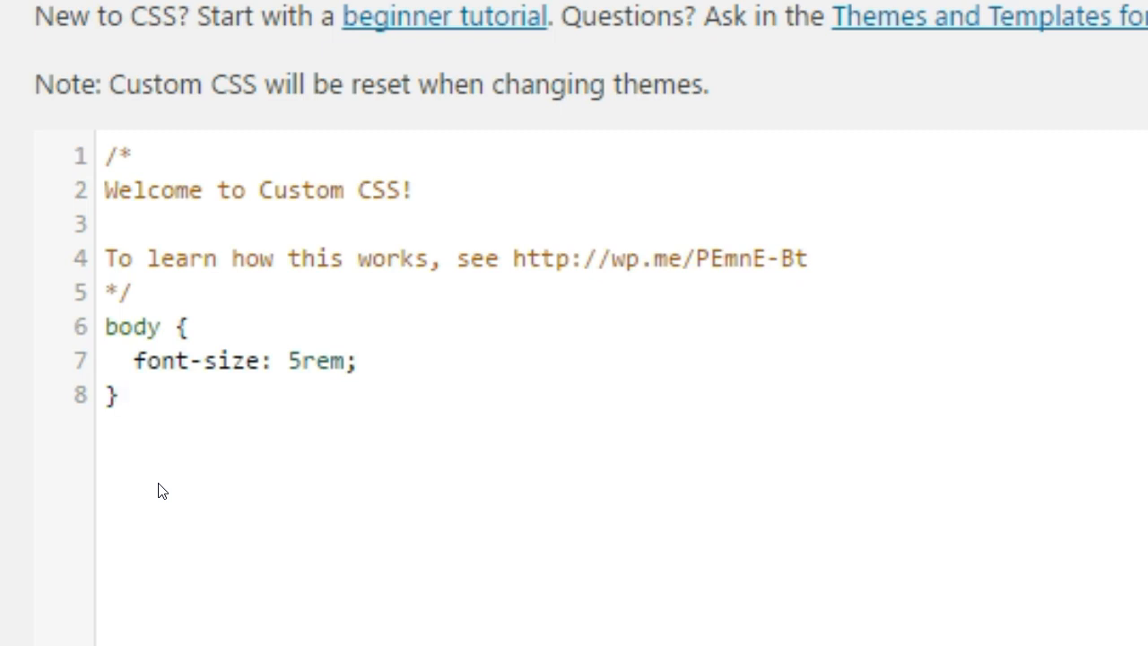
- Add an h6 rule with font-size 5rem !important and save the stylesheet
left_click(119, 394)
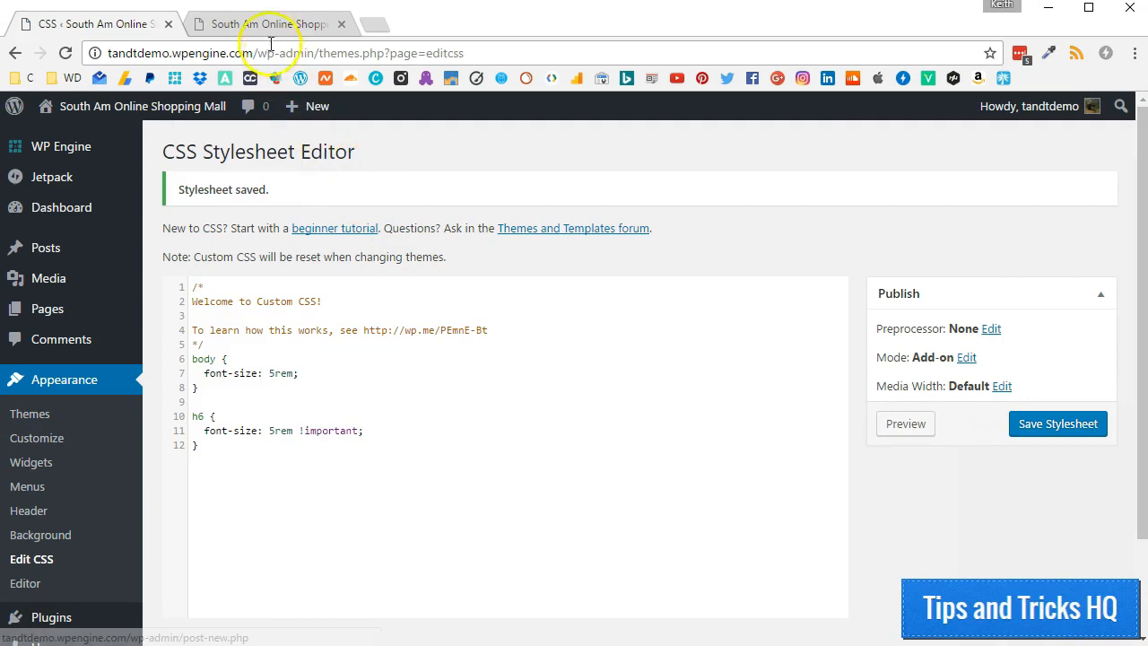
- Switch to the South Am Online Shopping Mall tab to view the home page
left_click(264, 24)
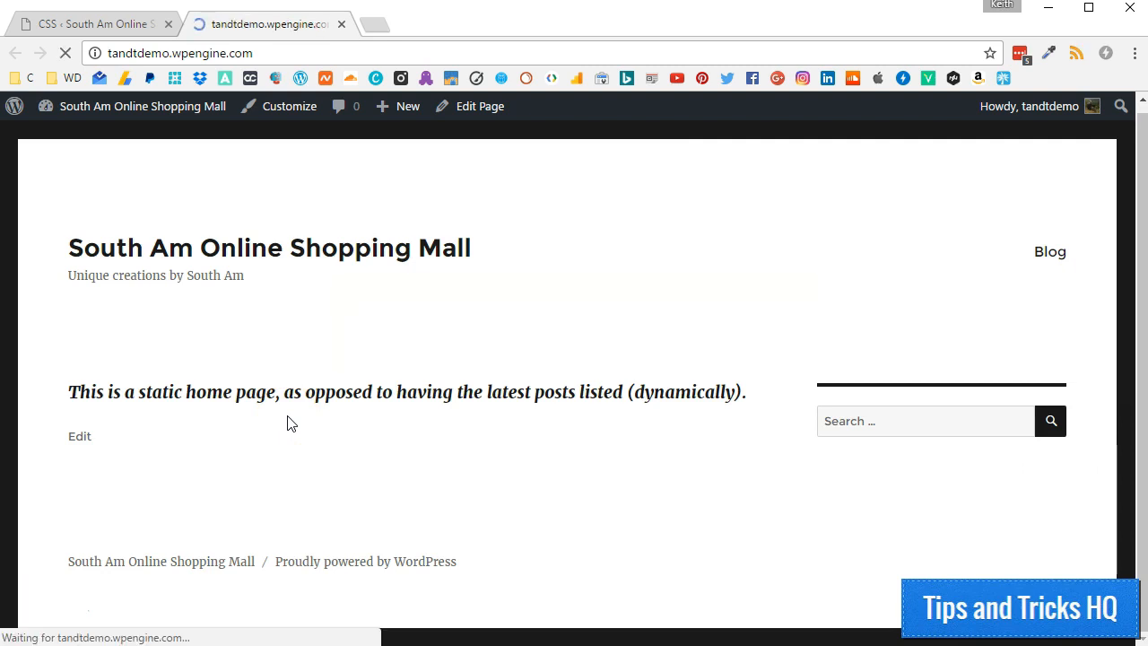
- Hard-refresh the home page to show the static-page sentence in very large italic text
key("shift+ctrl+r")
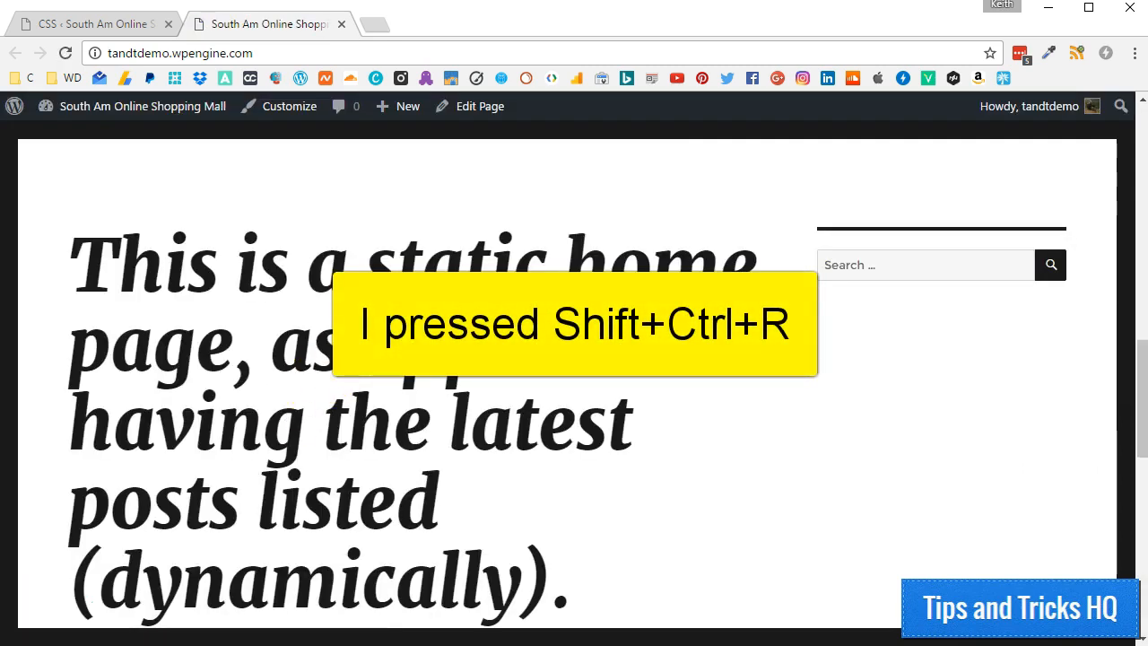